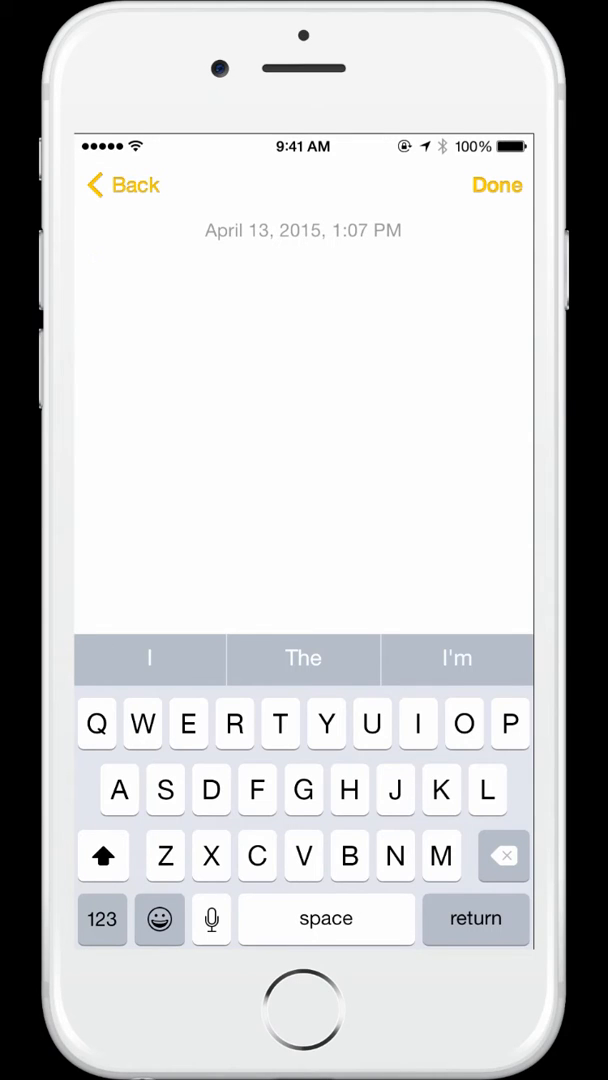
- Switch the keyboard from letters to the emoji keyboard via the smiley-face key
{"action": "left_click", "coordinate": [160, 920]}
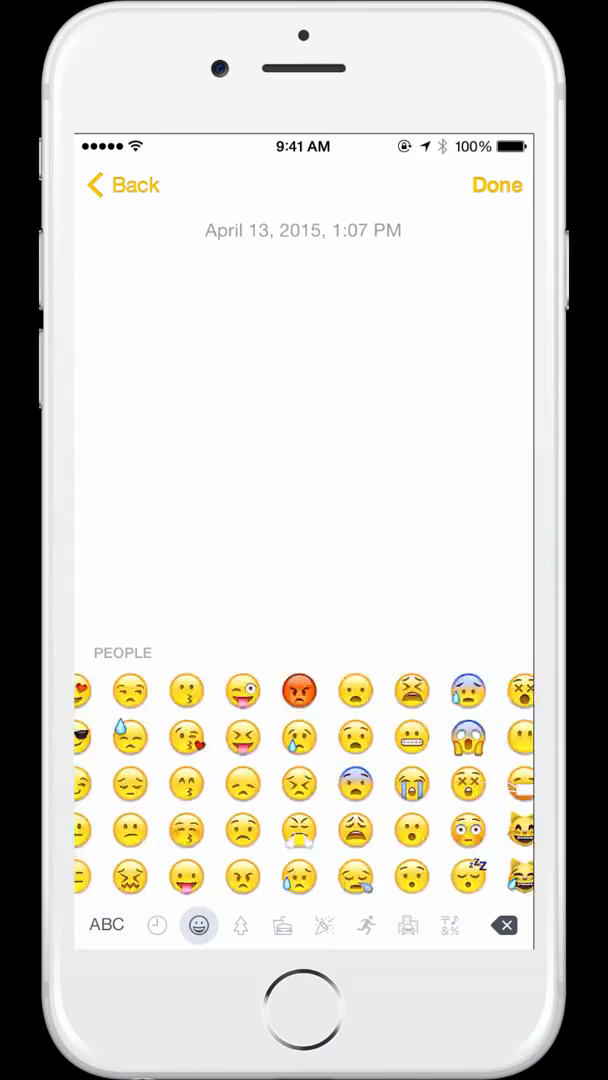
{"action": "left_click", "coordinate": [156, 924]}
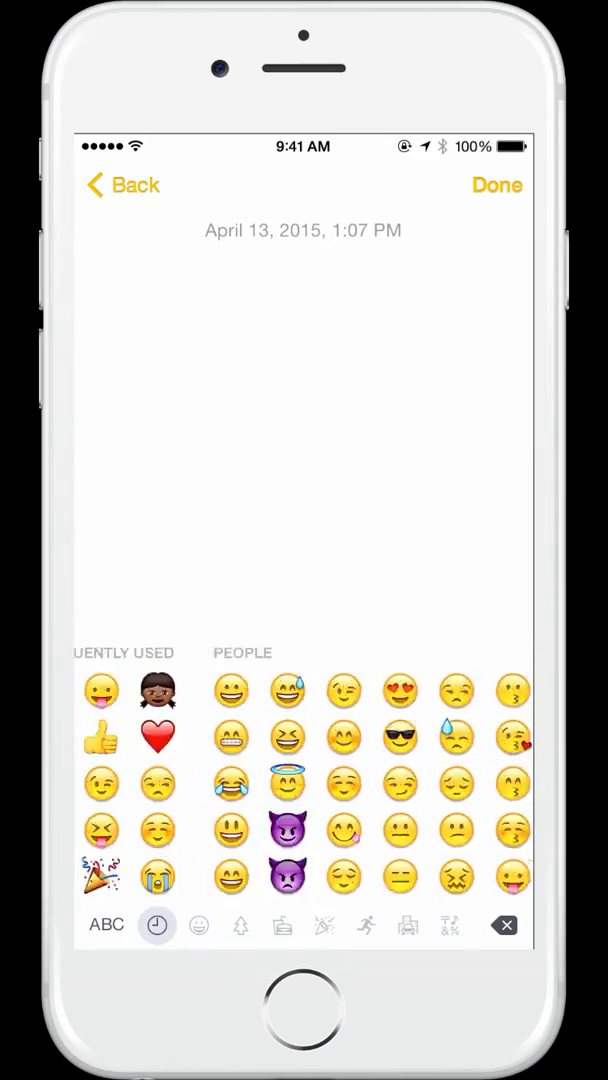
{"action": "left_click", "coordinate": [200, 924]}
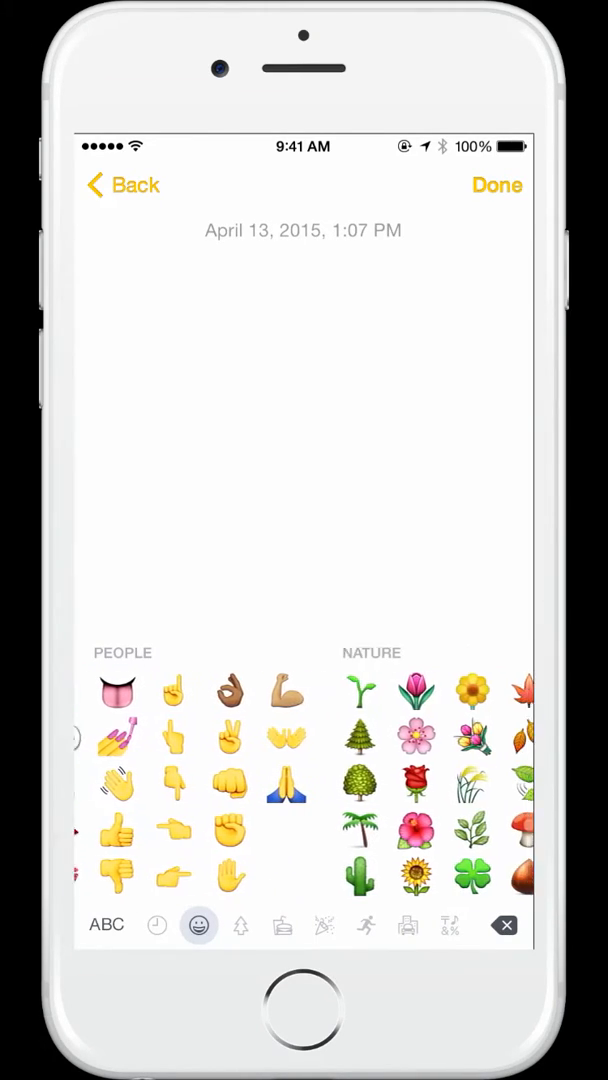
{"action": "left_click", "coordinate": [240, 924]}
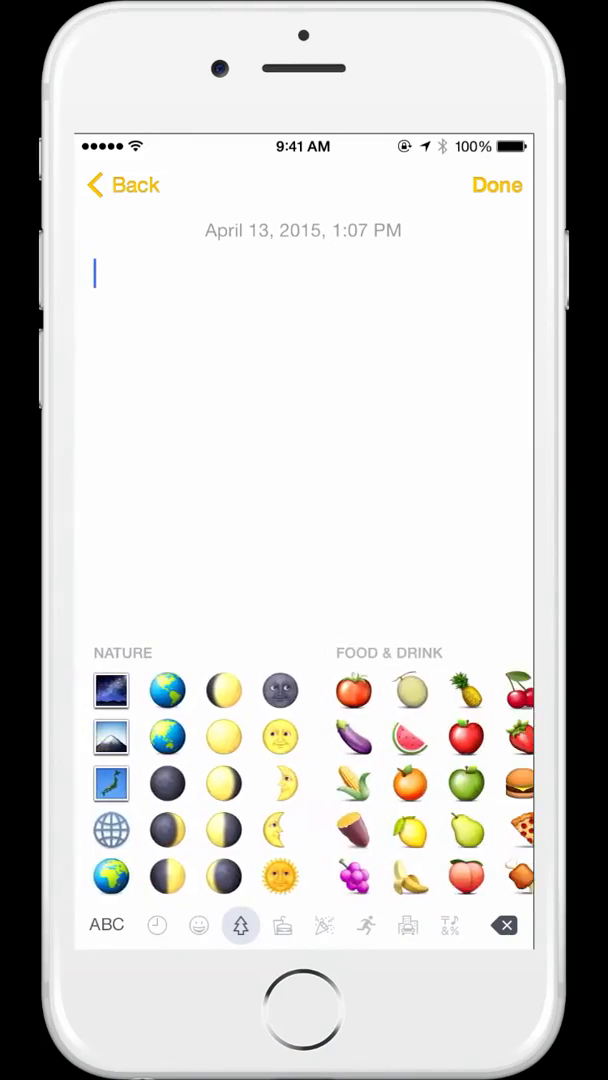
{"action": "scroll", "scroll_direction": "left", "scroll_amount": 3}
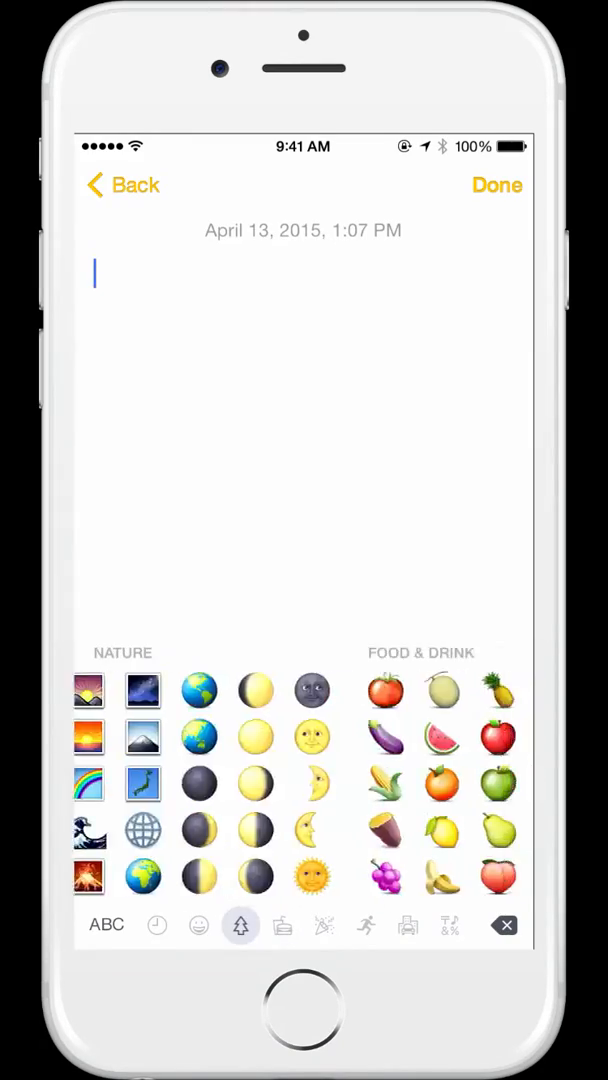
{"action": "left_click", "coordinate": [198, 924]}
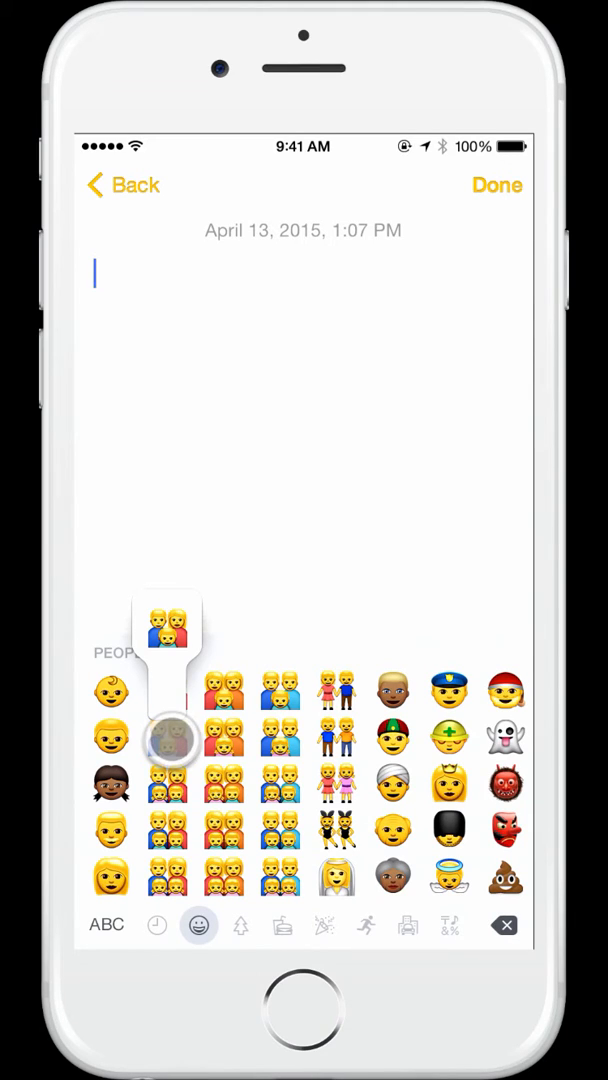
- Insert the family emoji, then a baby emoji in the medium skin tone
{"action": "left_click", "coordinate": [168, 738]}
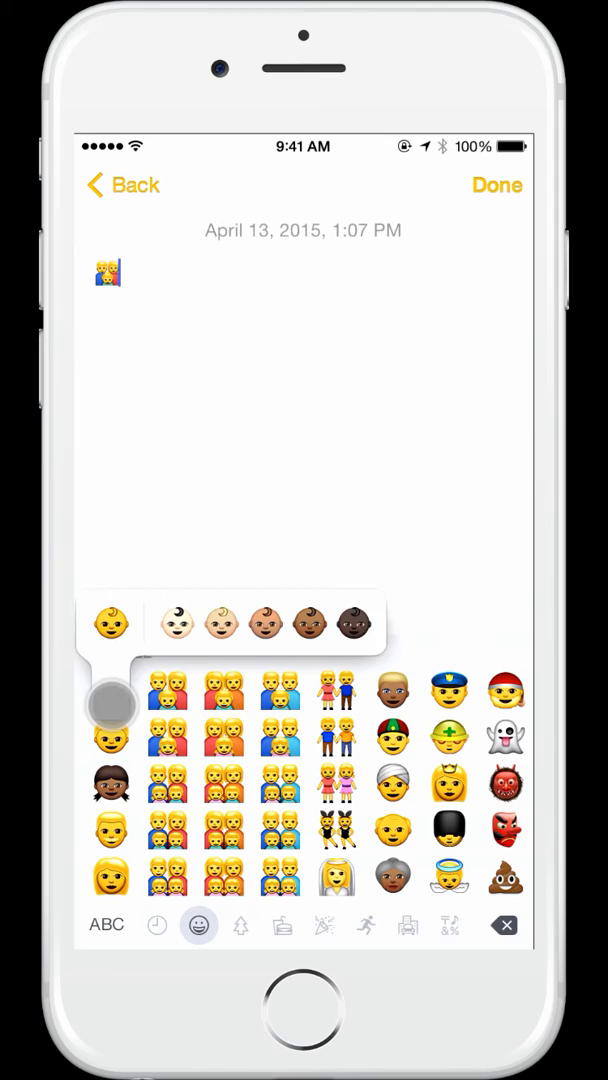
{"action": "left_click", "coordinate": [264, 624]}
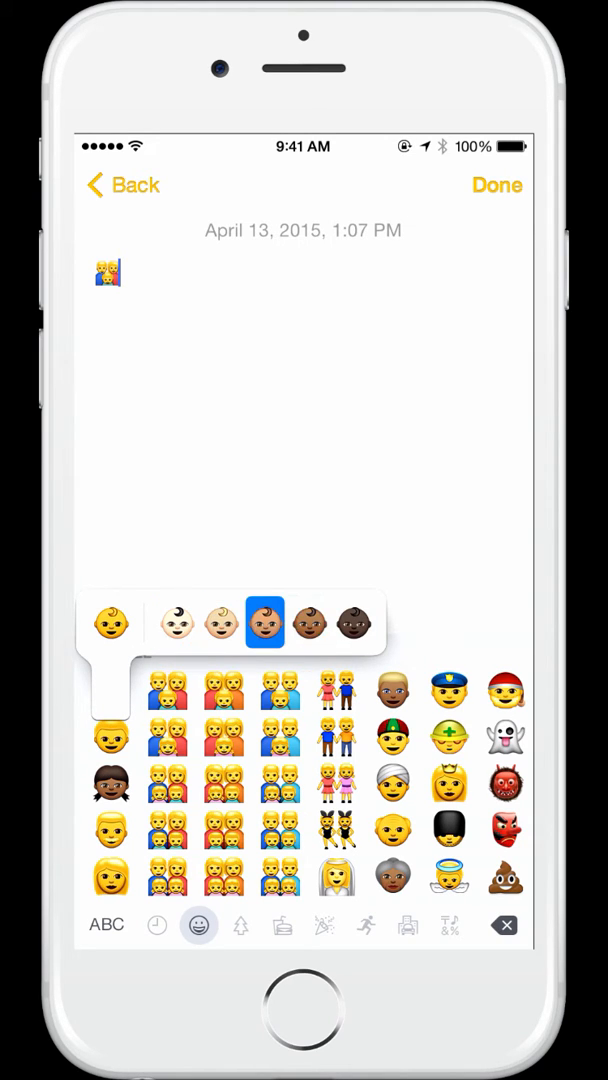
{"action": "left_click", "coordinate": [264, 622]}
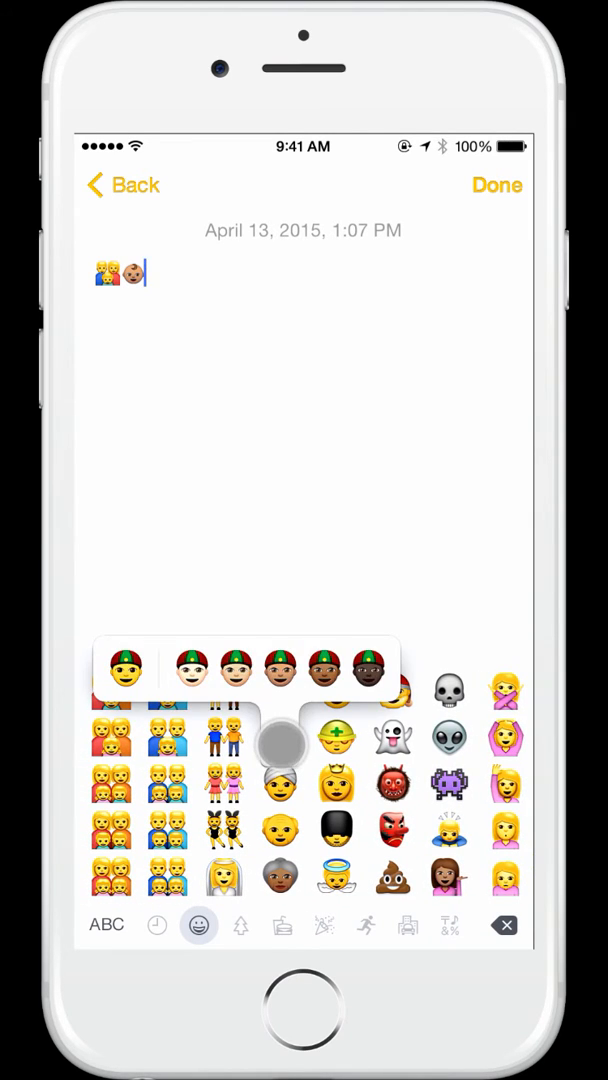
- Insert the man-with-cap emoji in a darker skin tone after the baby
{"action": "left_click", "coordinate": [280, 764]}
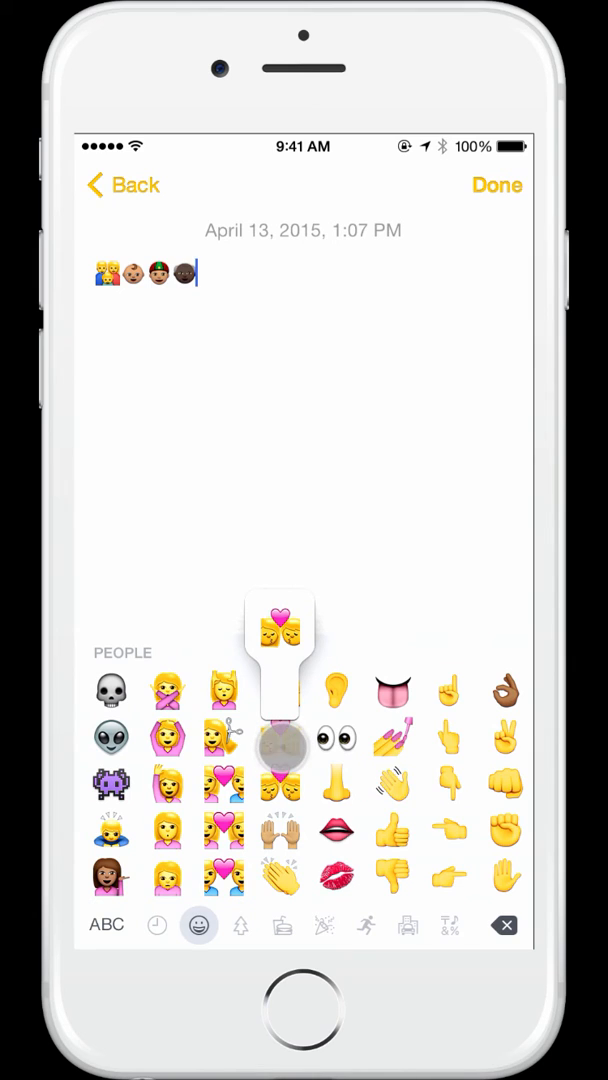
- Insert the kissing couple emoji and bring up the flexed biceps skin-tone choices
{"action": "left_click", "coordinate": [280, 742]}
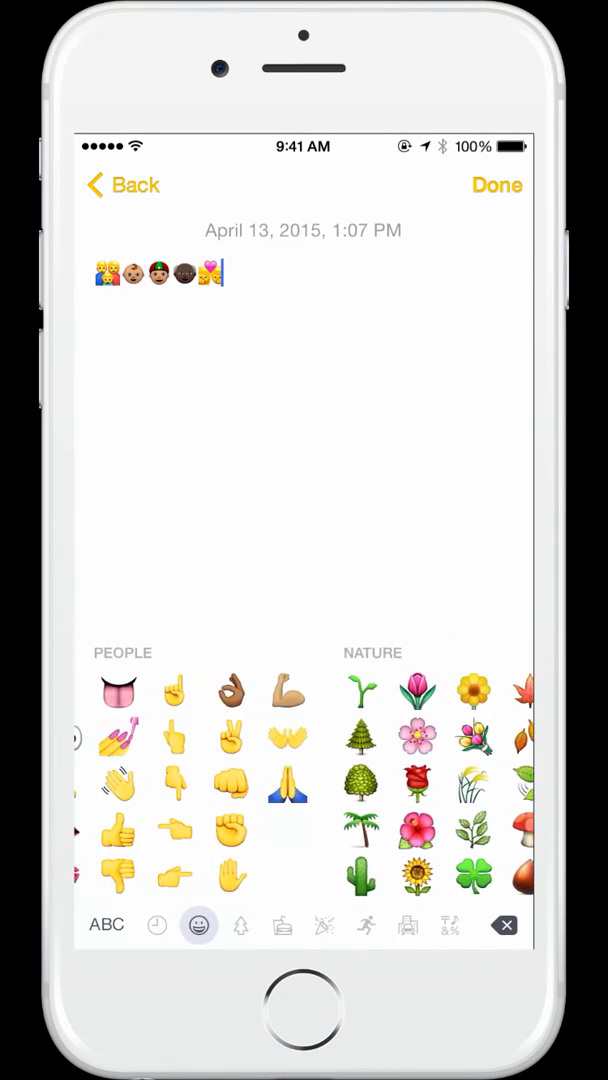
{"action": "left_click", "coordinate": [288, 690]}
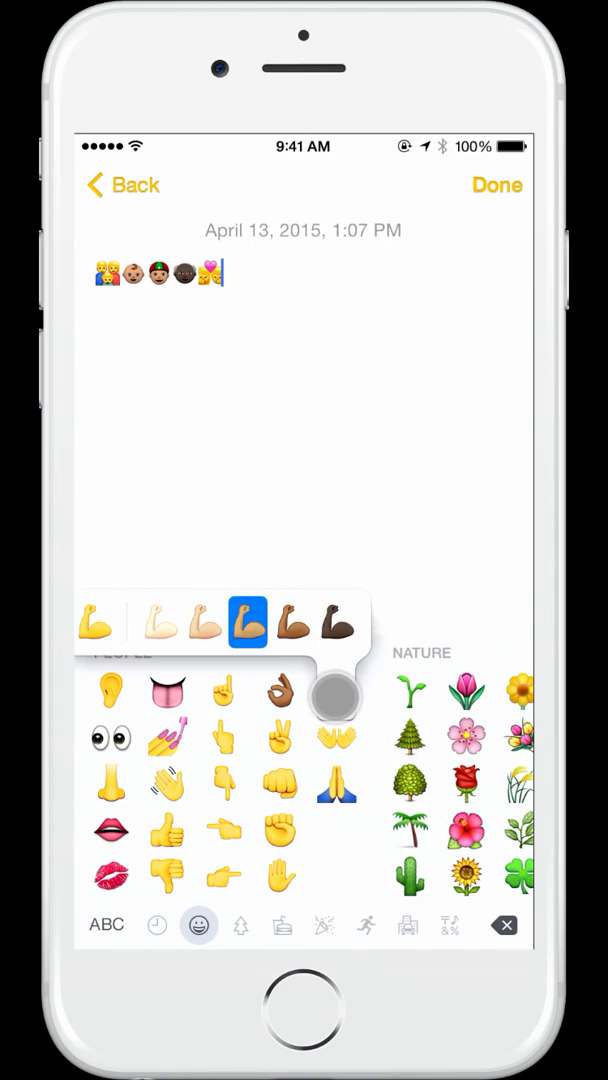